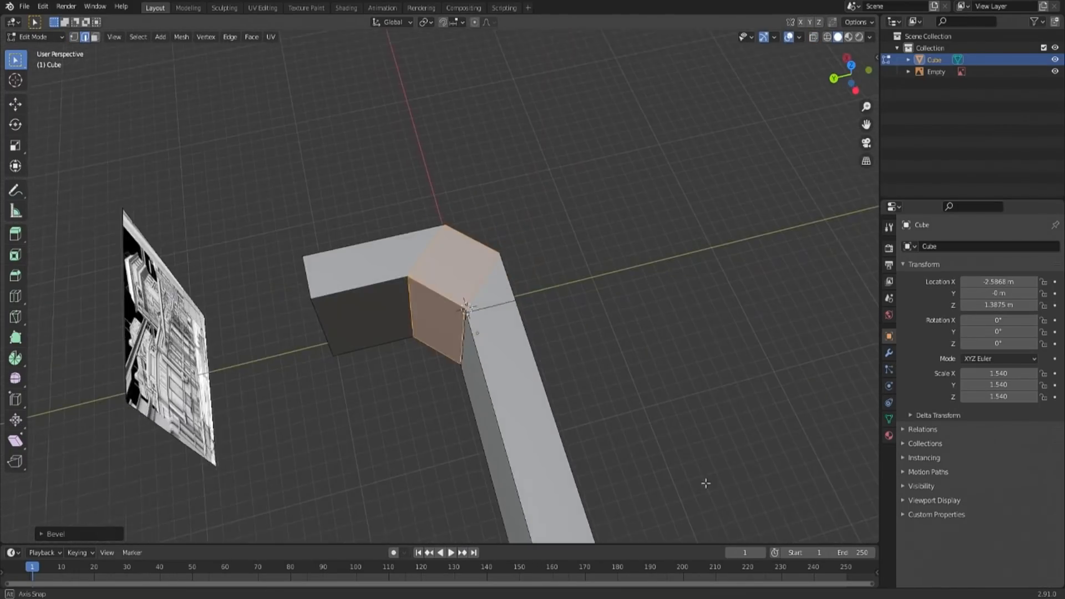
# Step: Bevel the corner block, merge wall vertices At Last, and build tiered ledges and recessed panels
pyautogui.press('7')
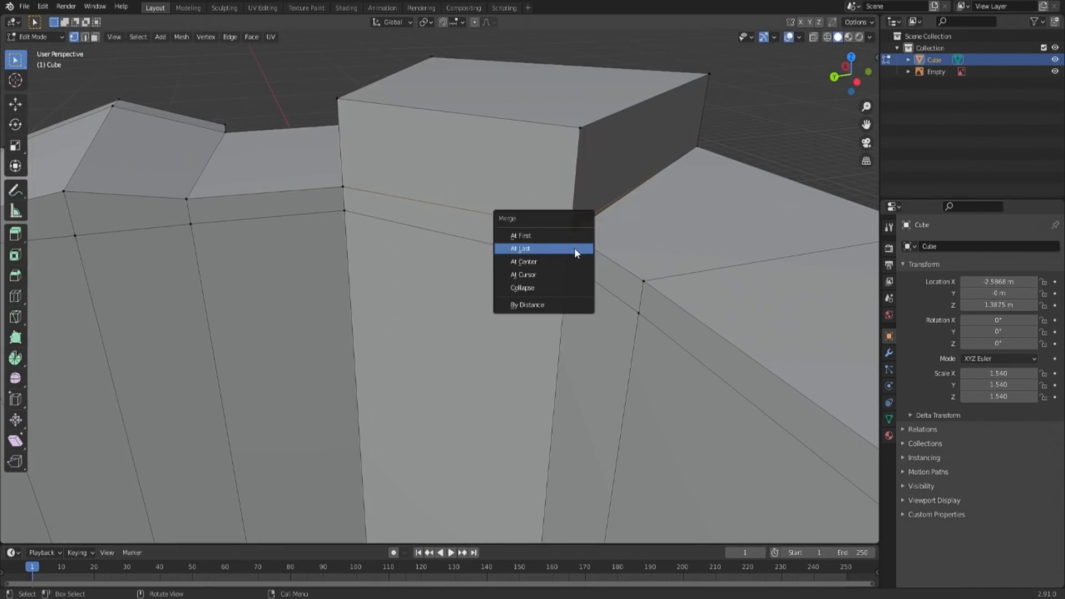
pyautogui.click(520, 248)
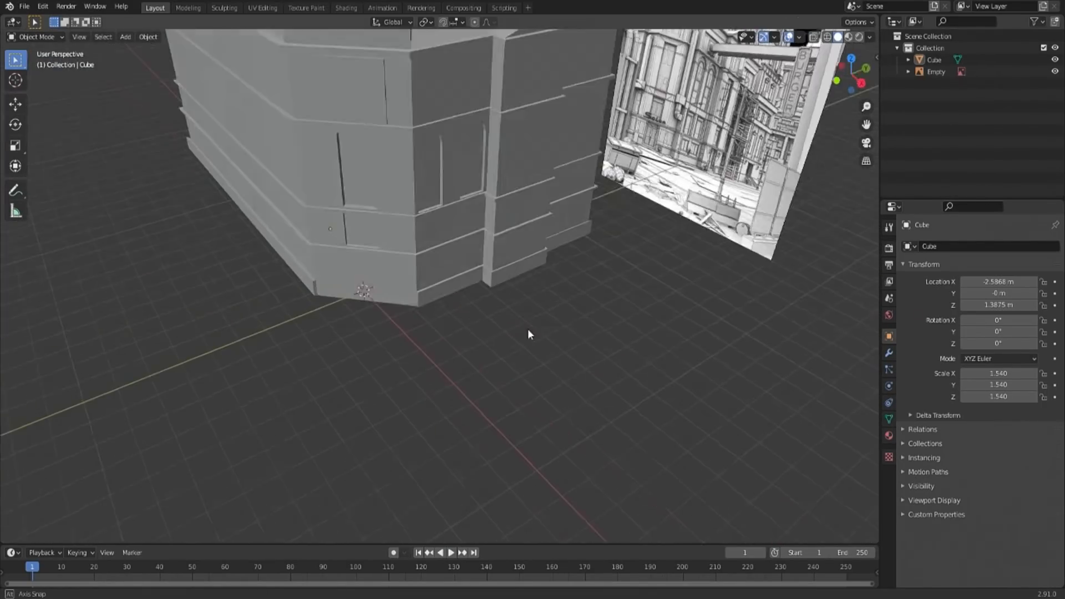
# Step: Extrude the arched window faces inward, then add a second building cube and a ground plane
pyautogui.press('Tab')
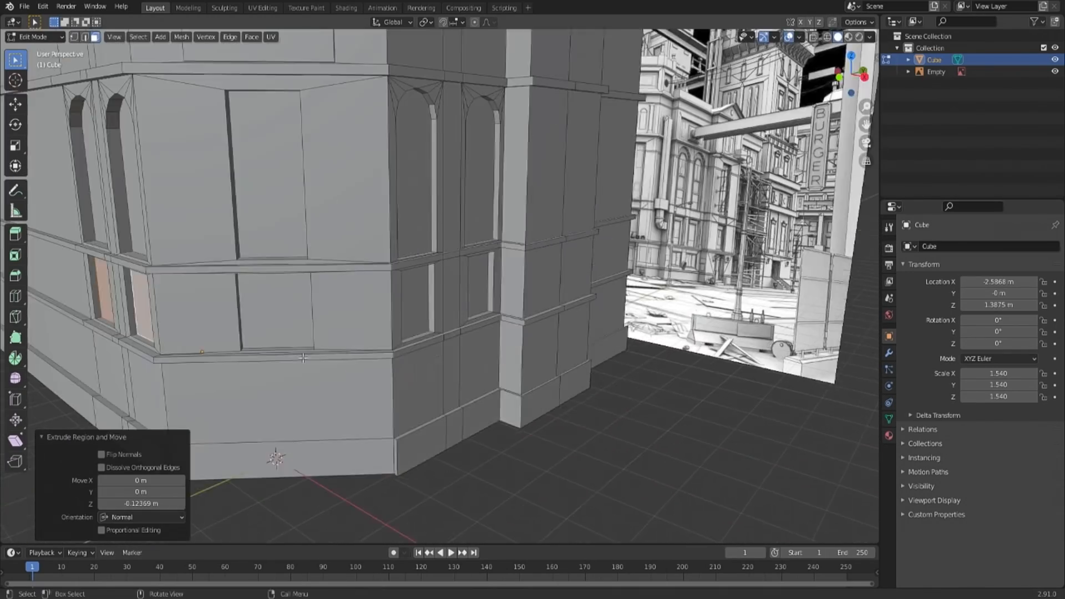
pyautogui.press('7')
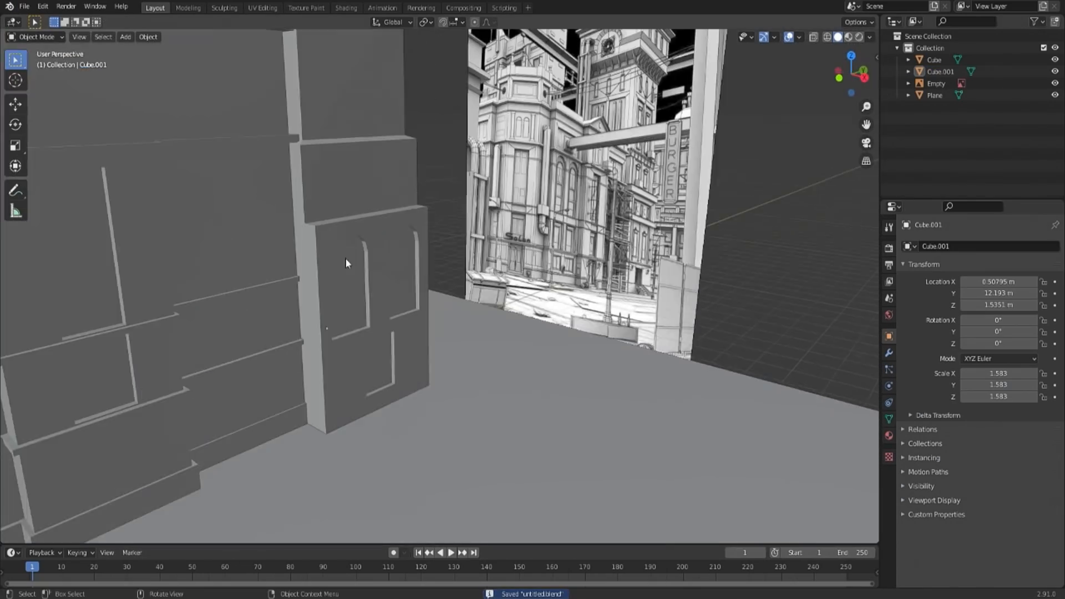
# Step: Duplicate and scale building cubes into three more facades flanking the street in Front Ortho
pyautogui.press('Tab')
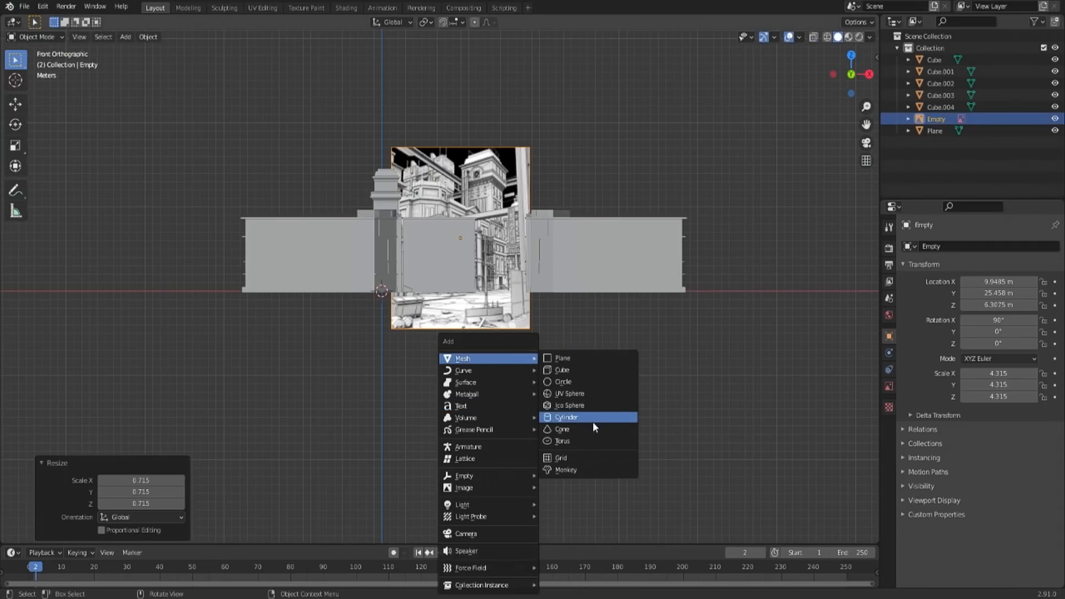
# Step: Build six cylinder lamp posts rotated 180° on Z, and place a cube at the far end
pyautogui.click(567, 417)
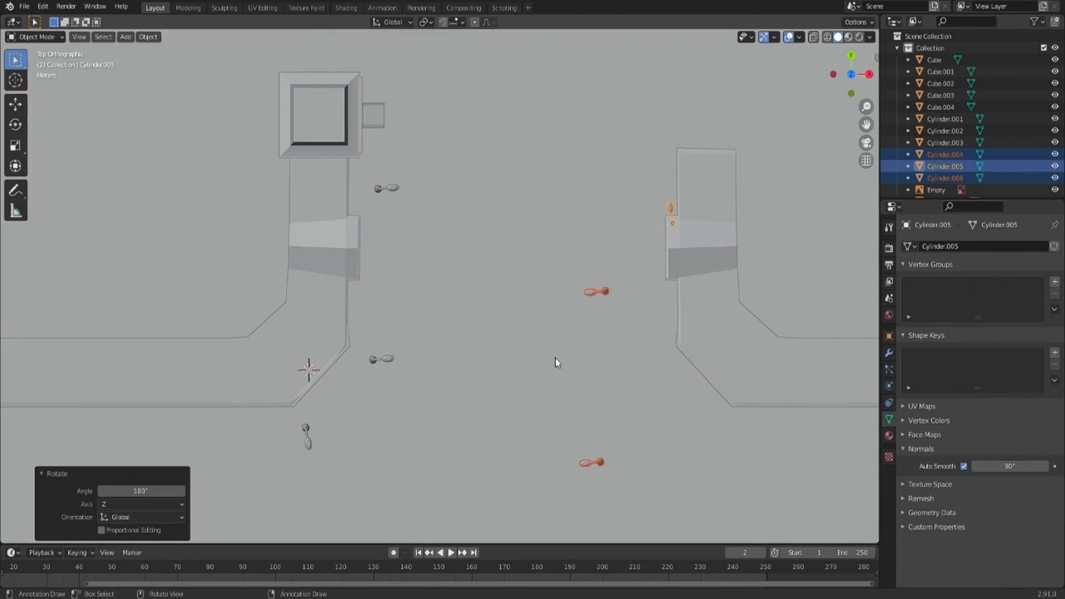
pyautogui.click(24, 7)
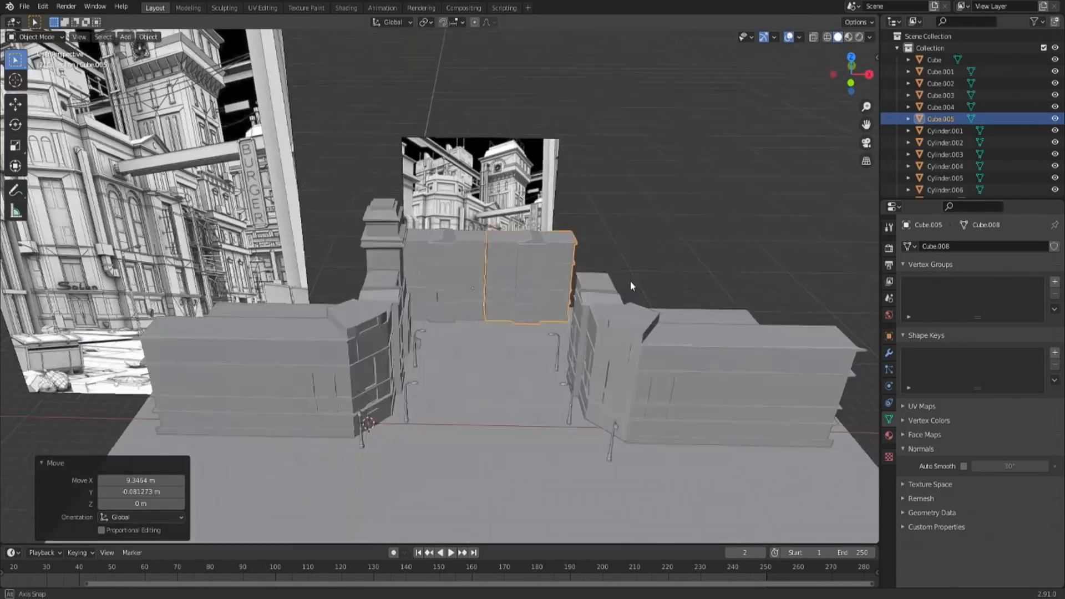
# Step: Extrude cube tiers into a pillar and round its middle face loop with LoopTools Circle (Regular)
pyautogui.press('Tab')
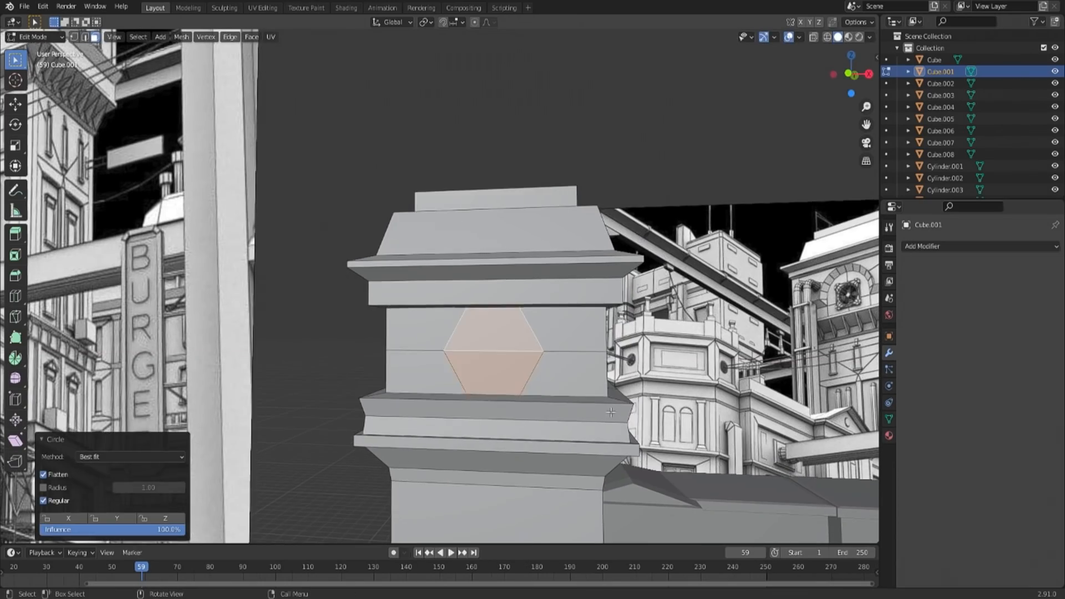
# Step: Scale small cubes into three thin slats along the pillar's upper band
pyautogui.press('Tab')
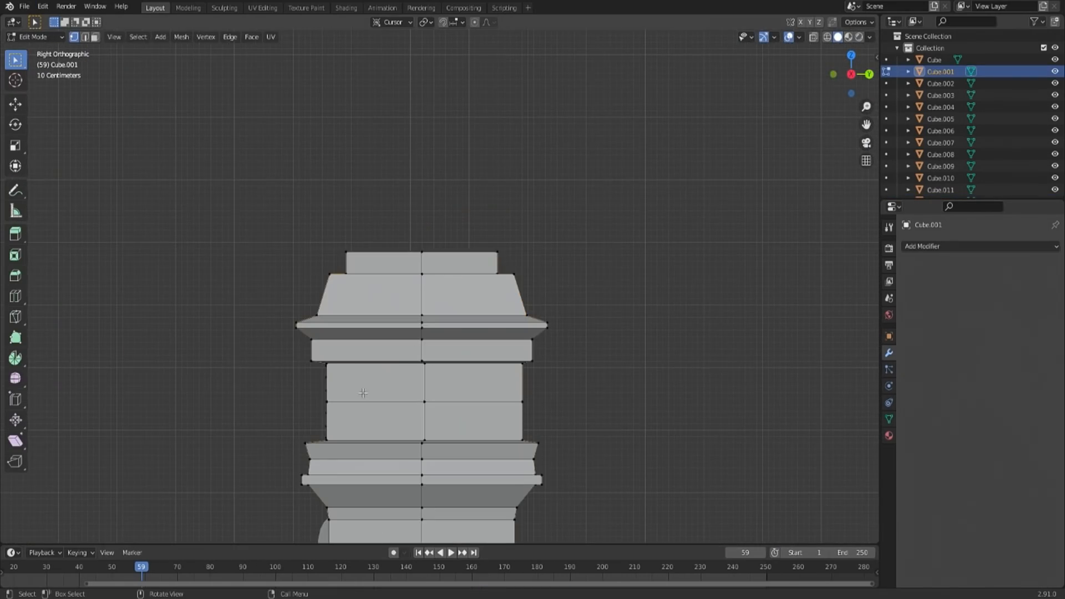
pyautogui.press('r')
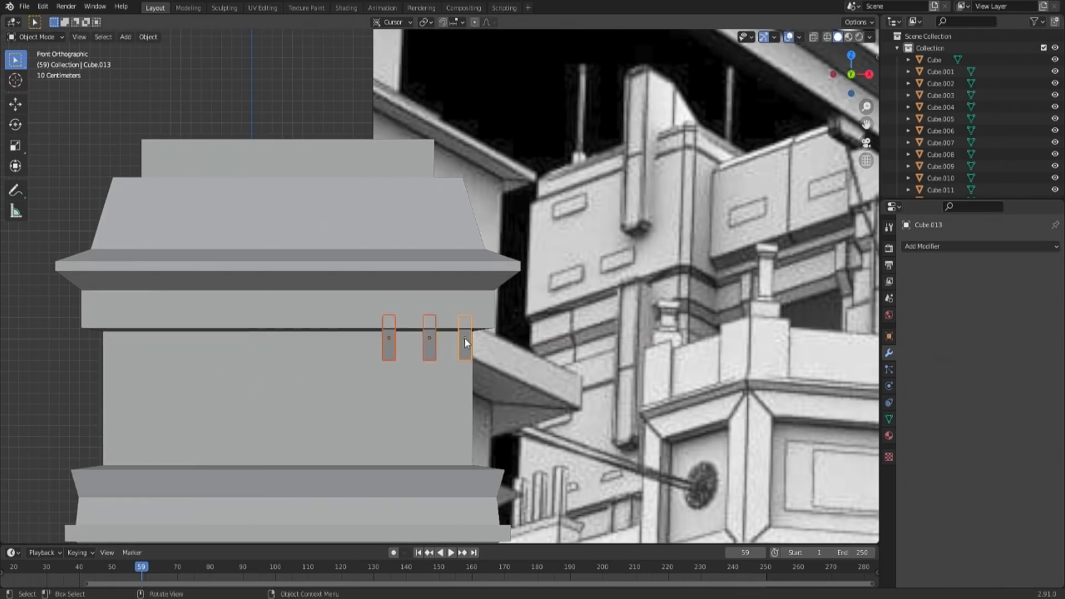
pyautogui.press('s')
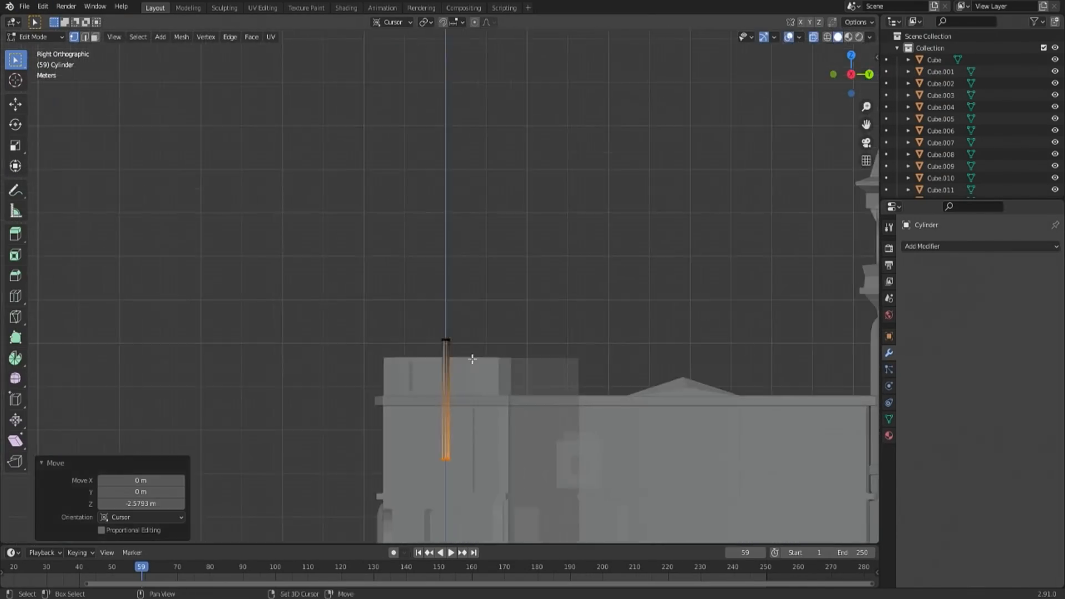
# Step: Lower a thin cylinder pipe down the building front and model a small box on the pillar
pyautogui.press('s')
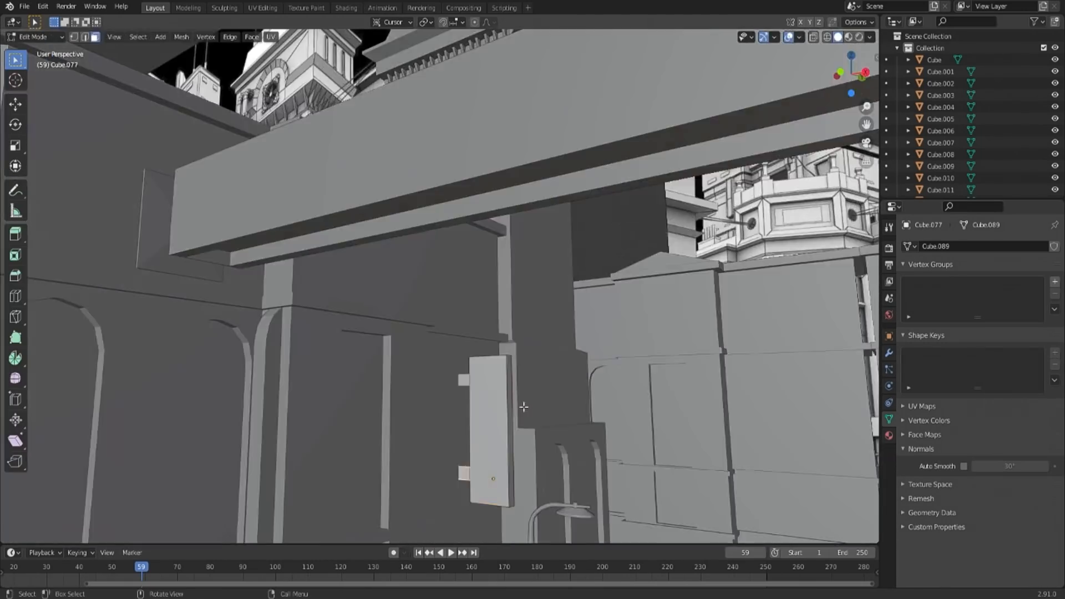
# Step: Extrude a cube into a long thin beam and add a cube bracket clamping the pipes
pyautogui.click(24, 6)
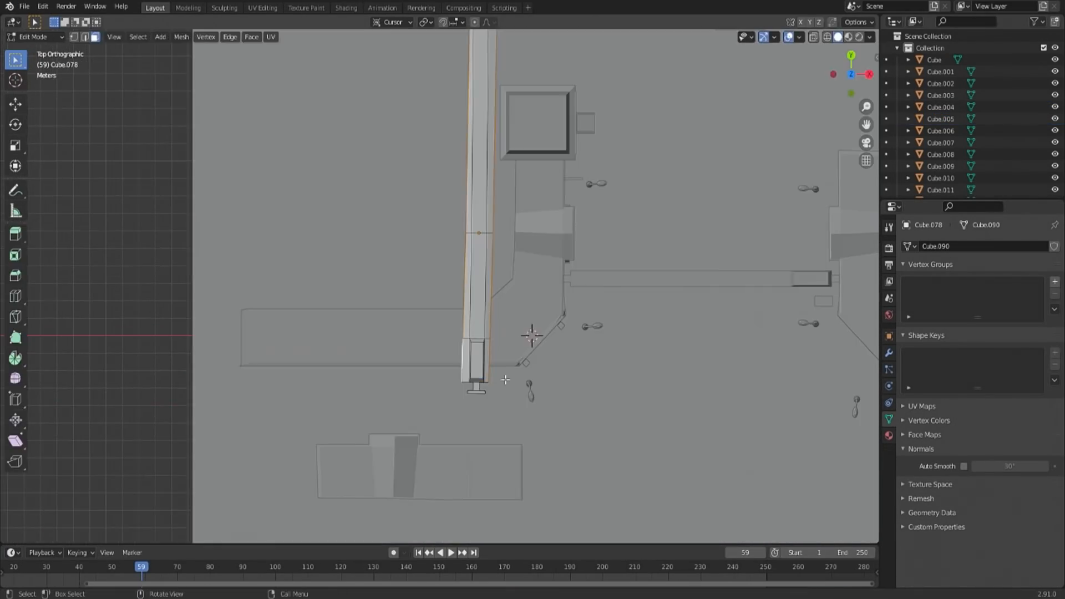
pyautogui.press('shift+d')
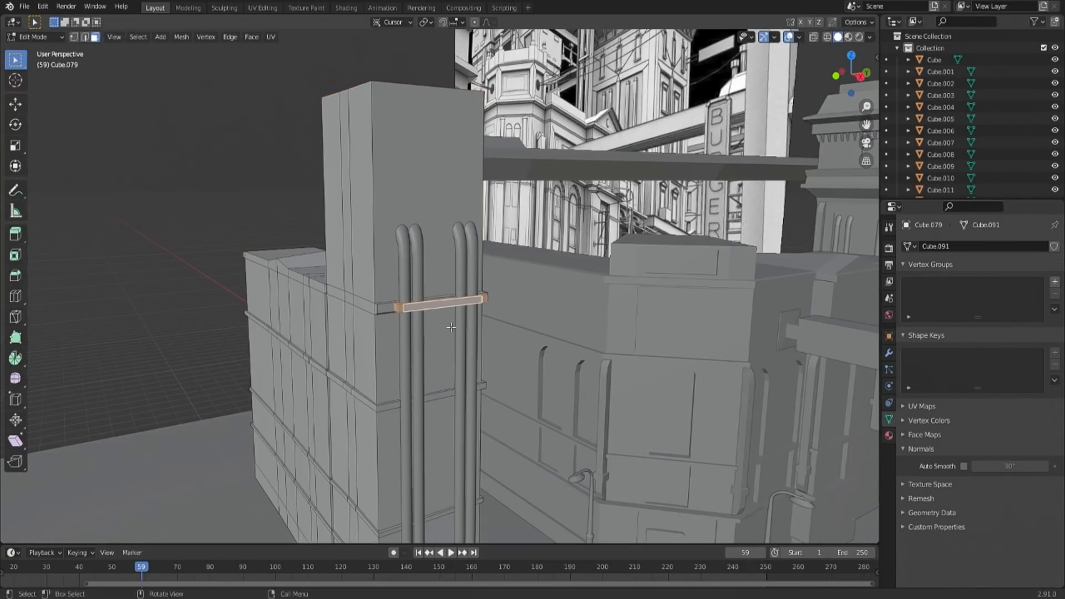
# Step: Extrude and scale a window face into the dark wall, then rotate the overhead beam slightly
pyautogui.press('Tab')
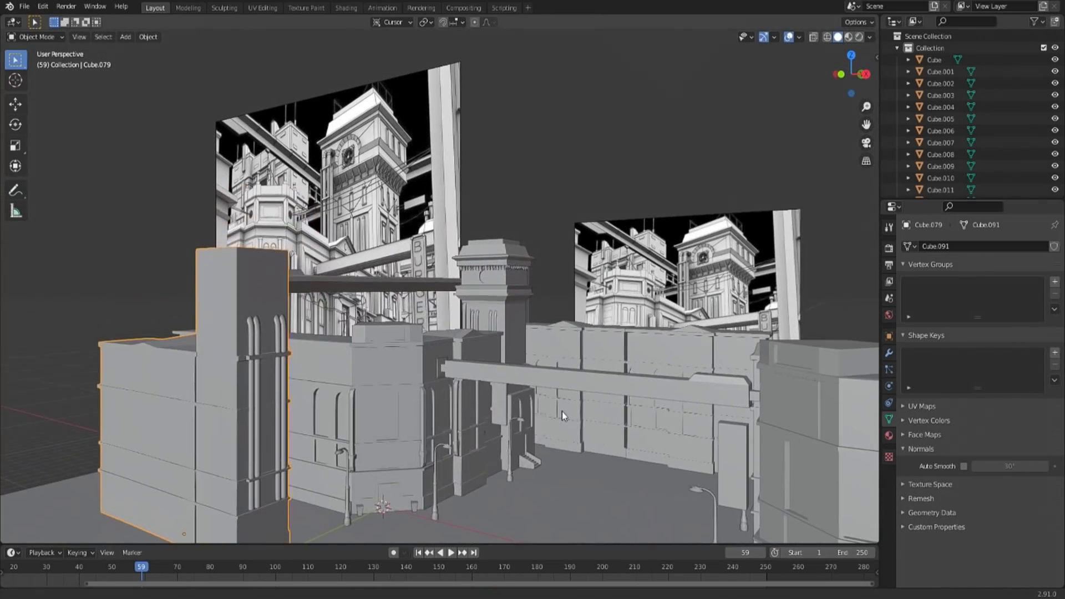
pyautogui.press('Tab')
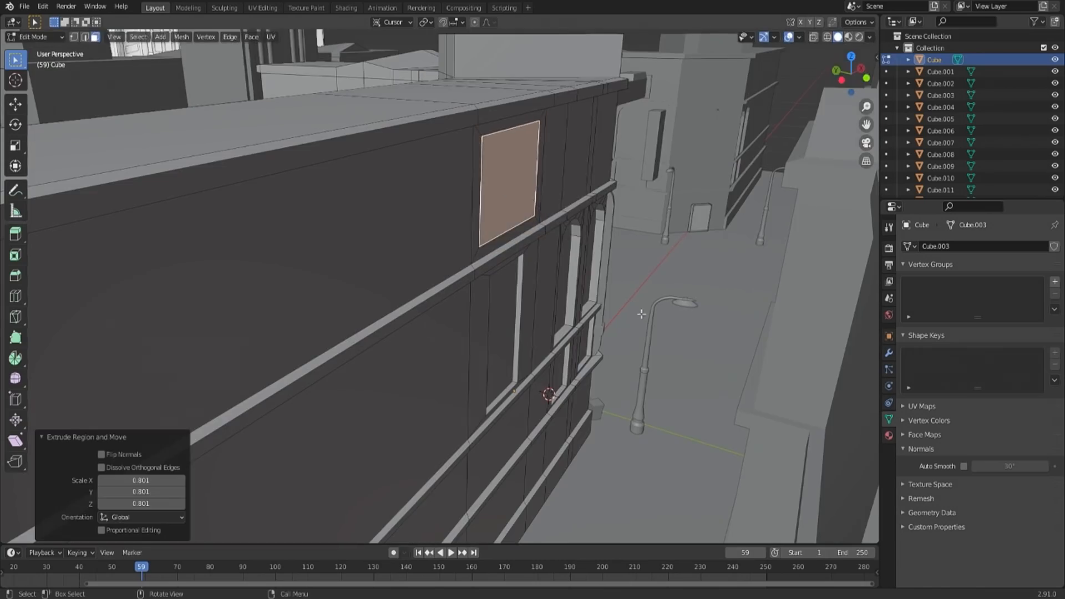
pyautogui.click(24, 6)
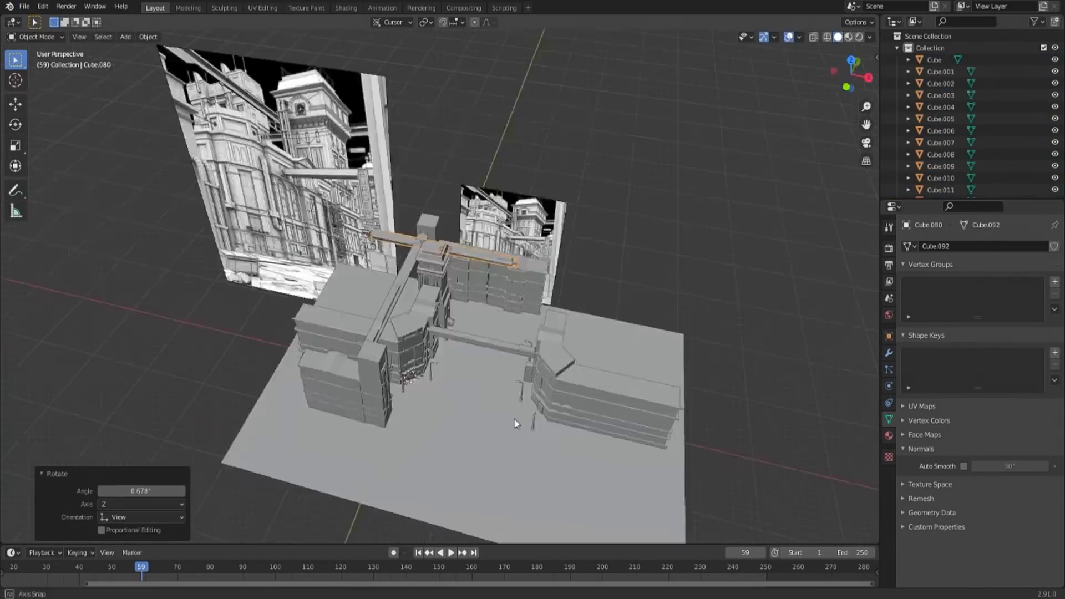
# Step: Move a building block into its street position and render the gray clay scene with F12
pyautogui.press('Tab')
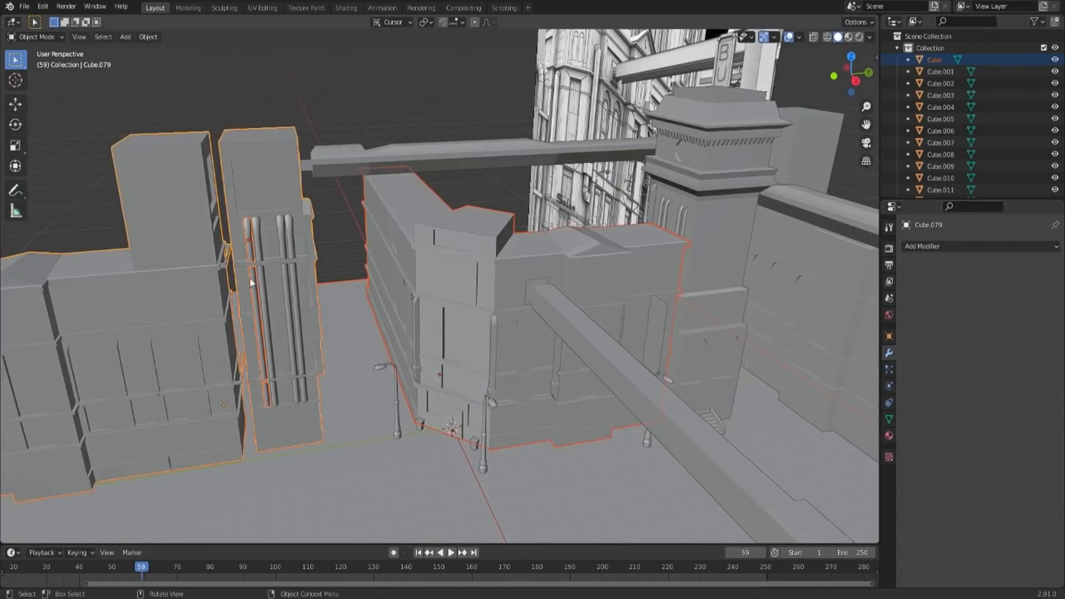
pyautogui.press('Tab')
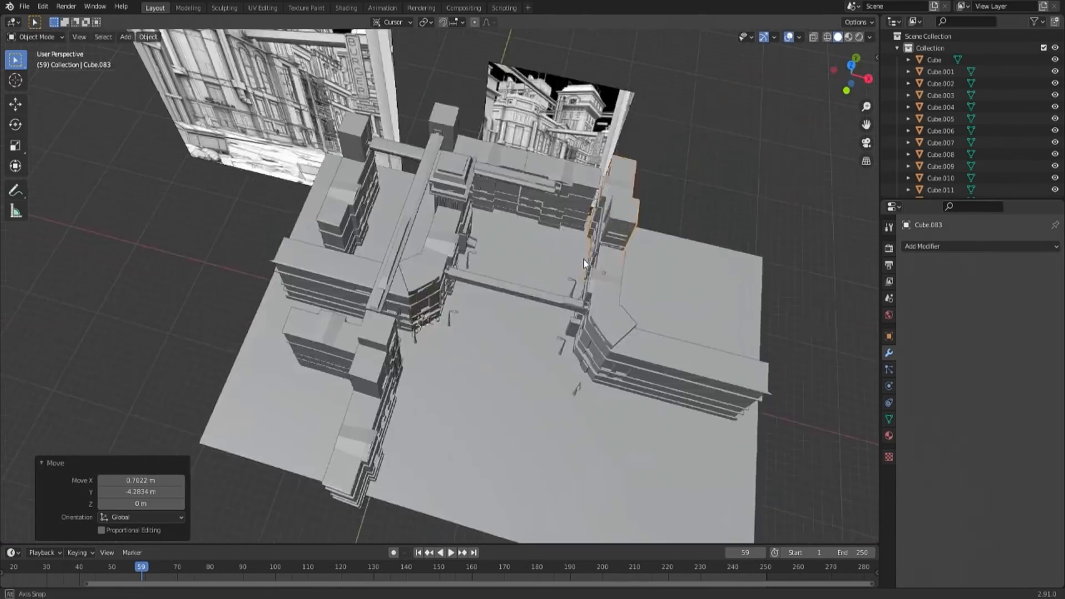
pyautogui.press('Tab')
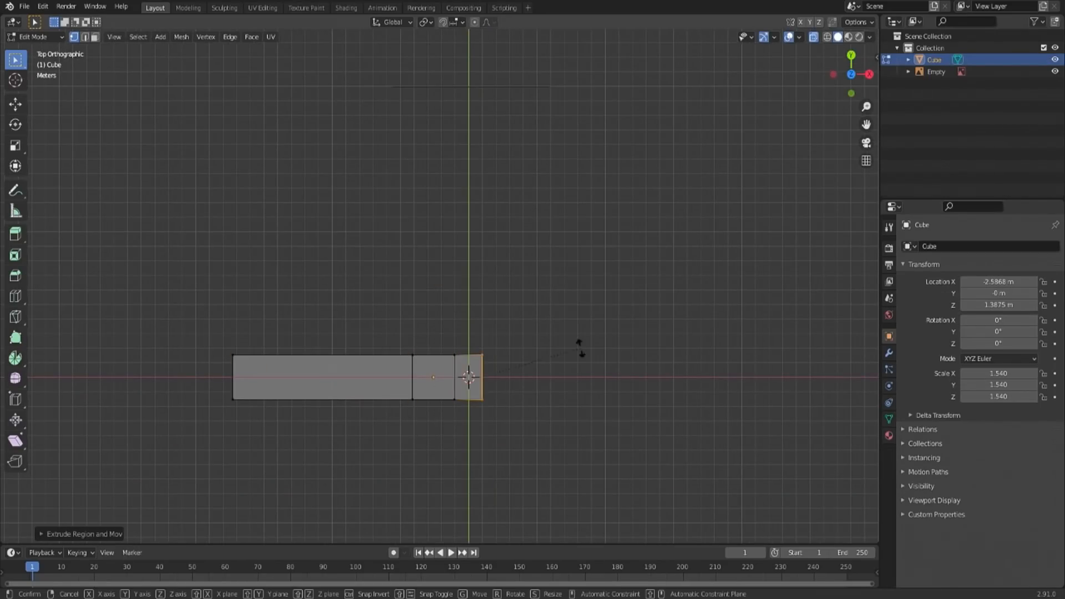
pyautogui.press('F12')
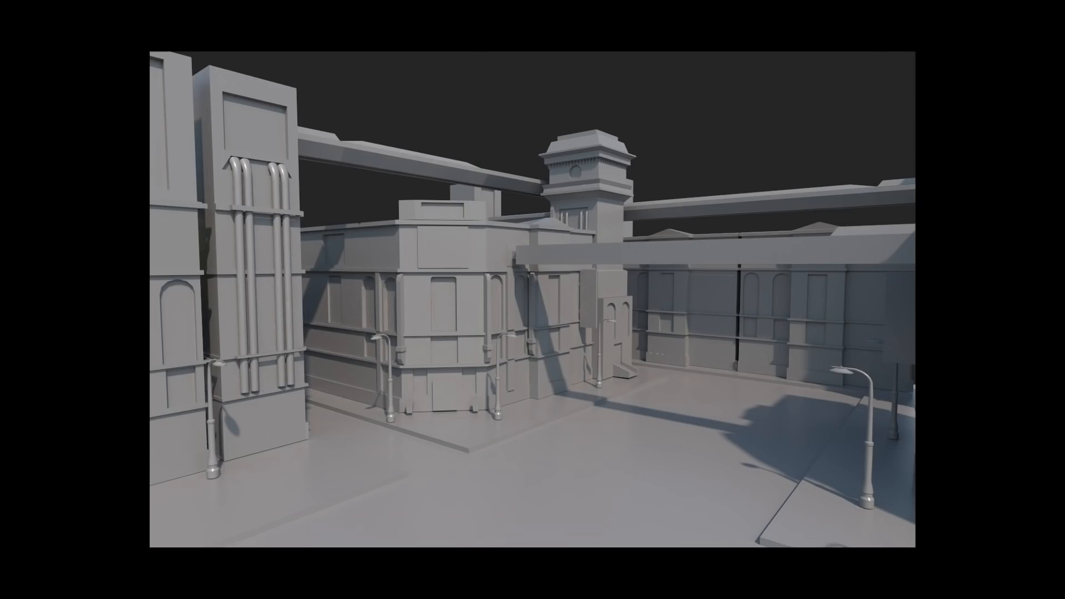